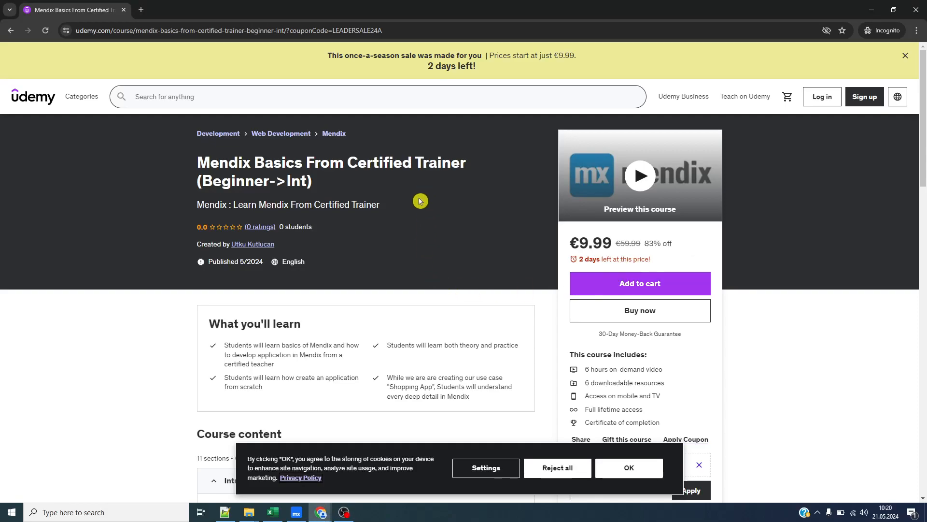
mouse_move(392, 224)
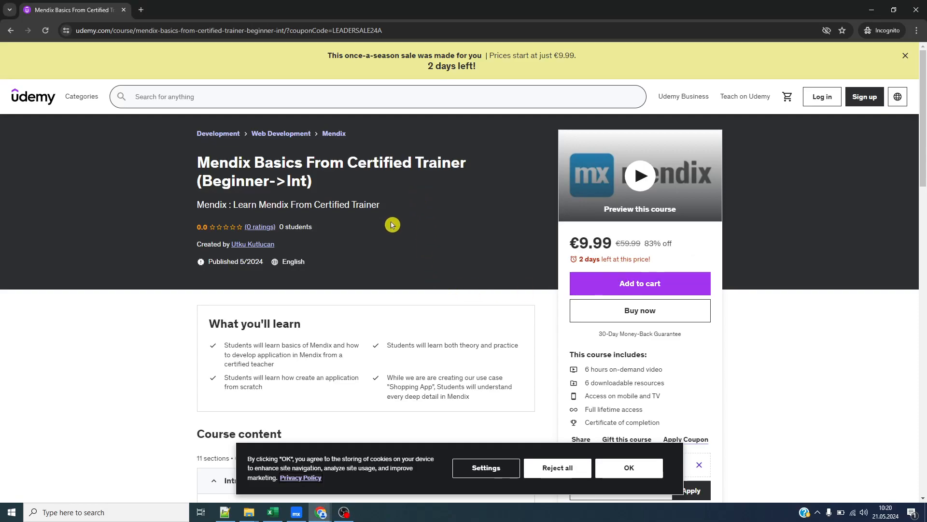
mouse_move(382, 168)
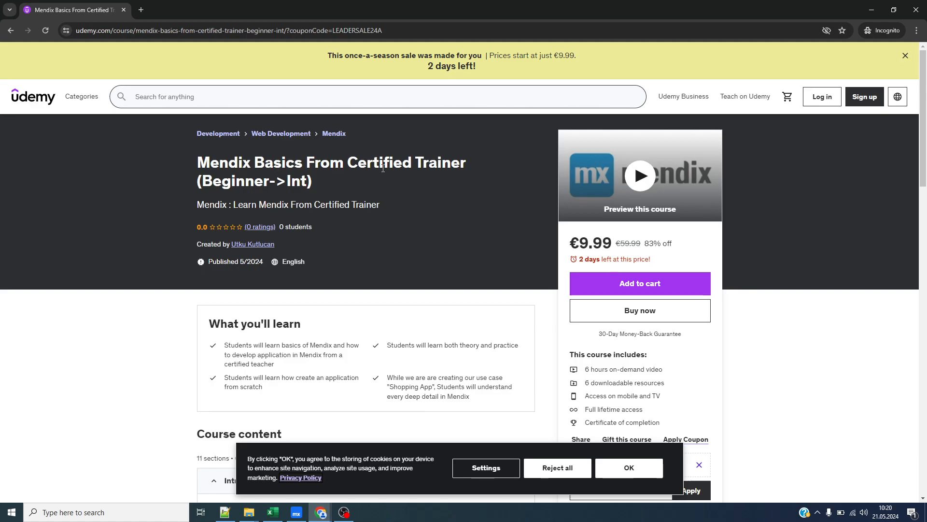
Expand the Domain Model Basics, Account Management and Developing Shopping App sections in the course curriculum
left_click(227, 30)
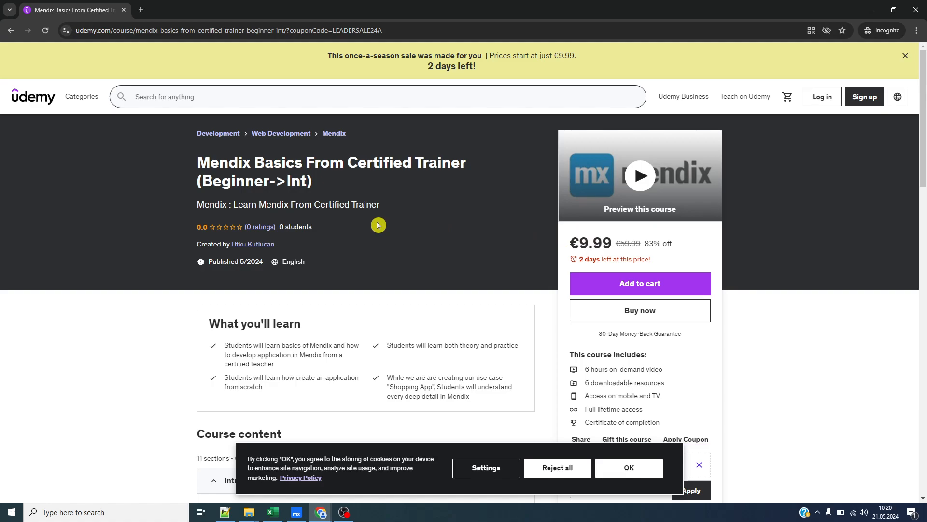
mouse_move(263, 336)
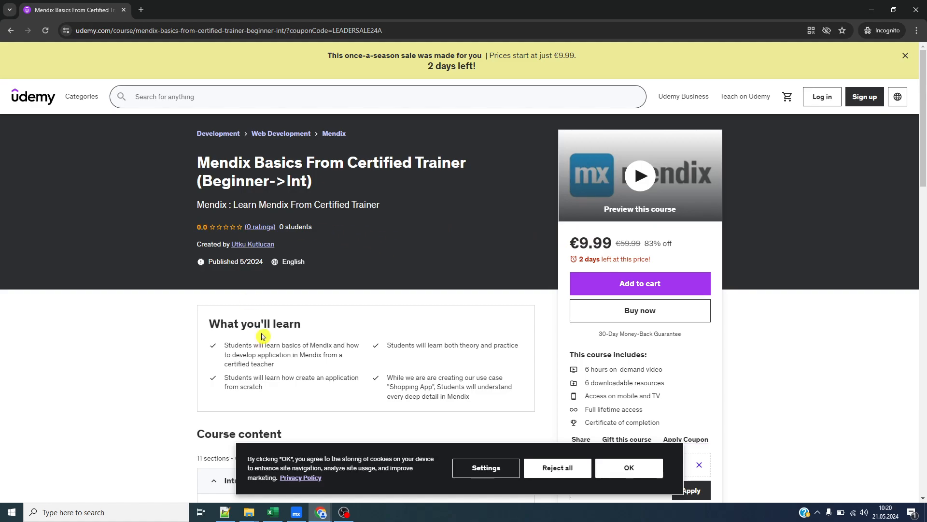
scroll("down", 3)
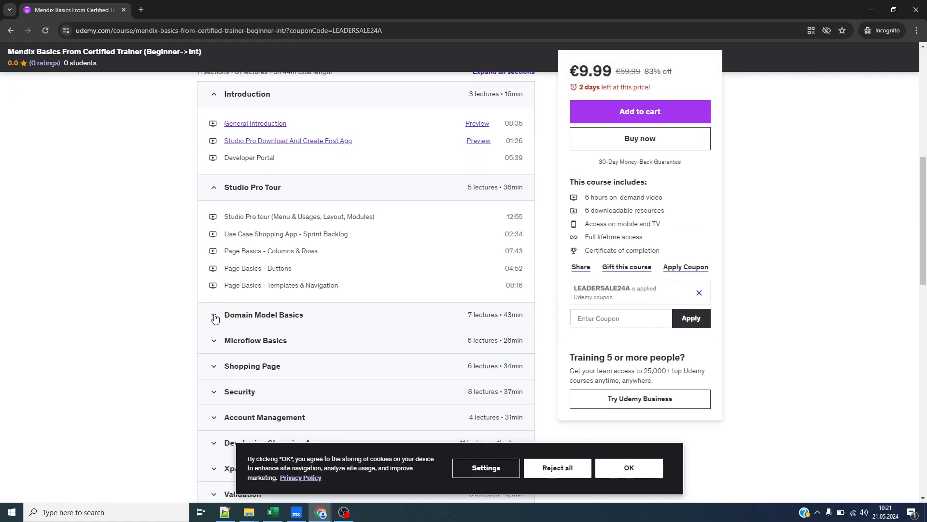
left_click(214, 315)
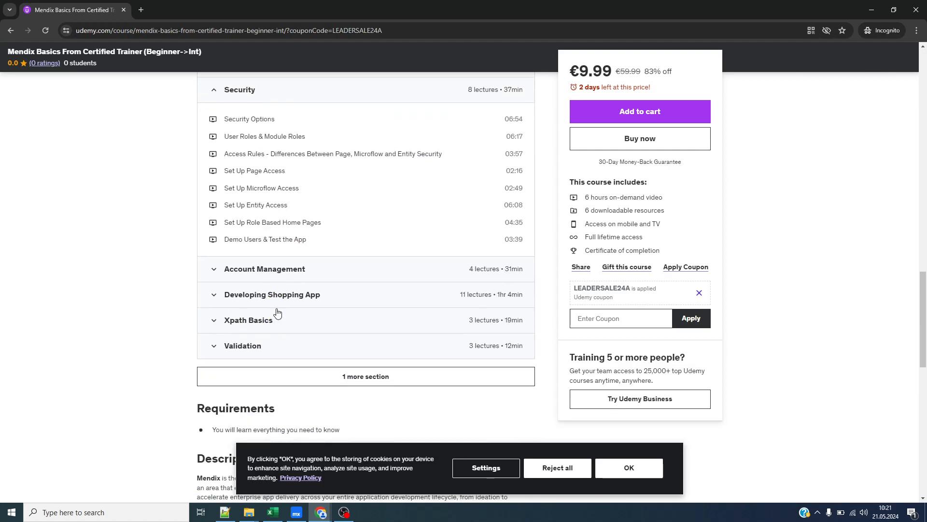
left_click(264, 268)
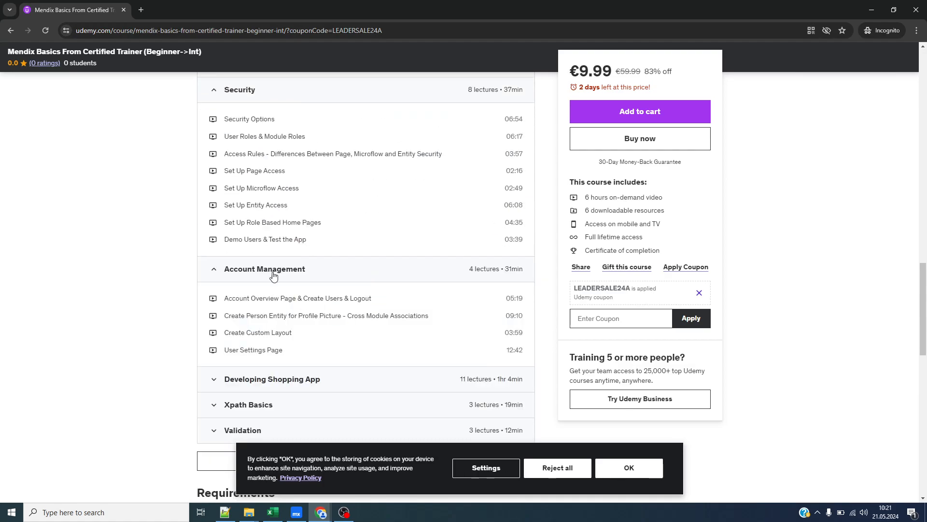
scroll("down", 3)
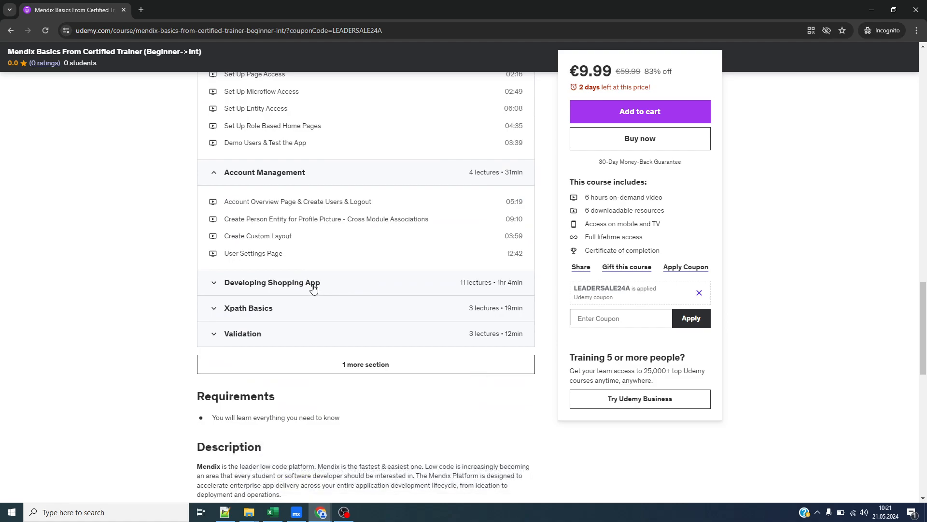
left_click(272, 282)
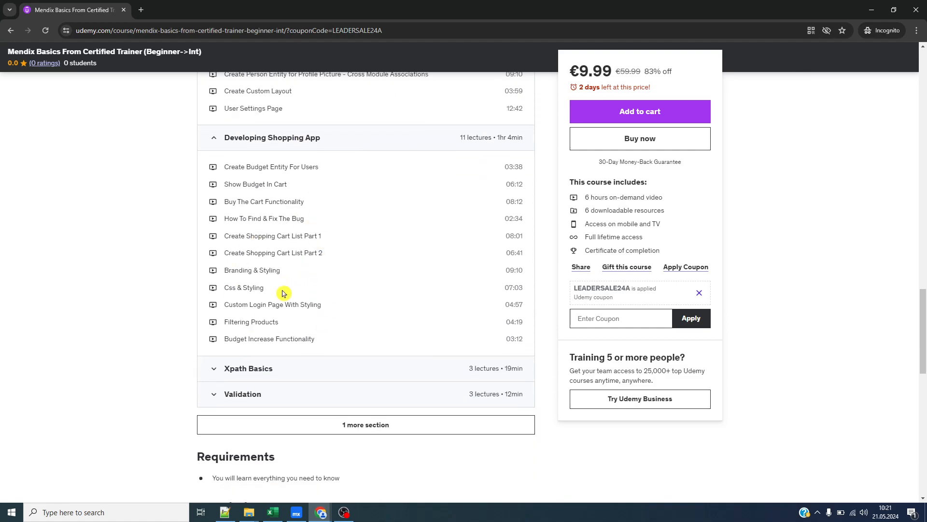
mouse_move(261, 158)
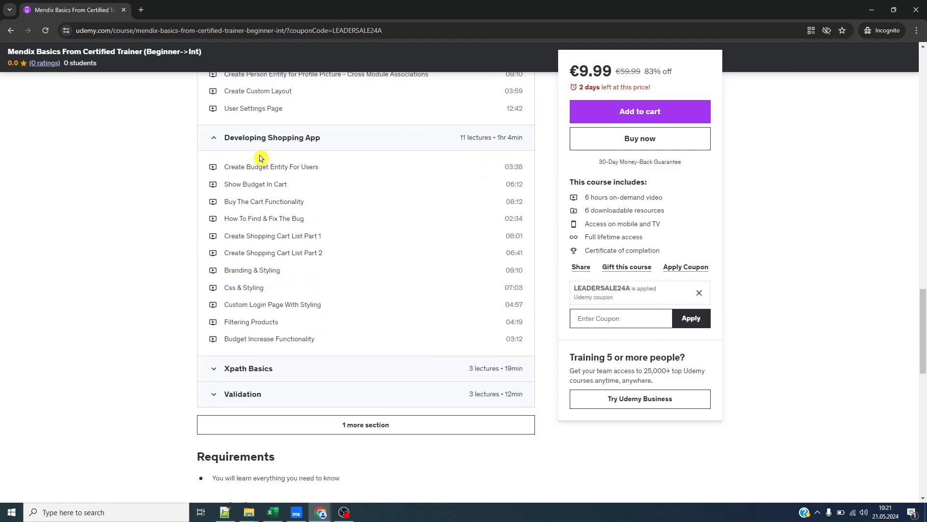
mouse_move(284, 236)
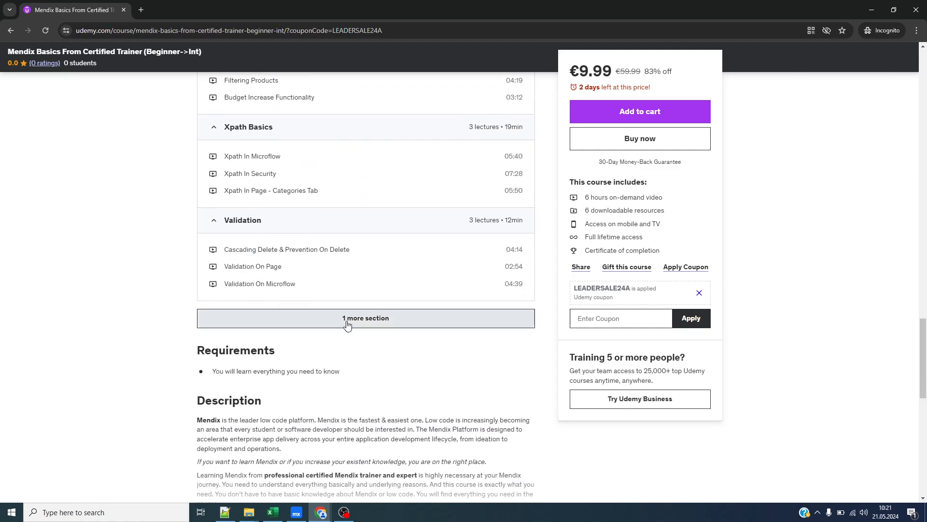
Show the '1 more section' entry so Xpath Basics and Validation appear, then review the full expanded curriculum
left_click(366, 317)
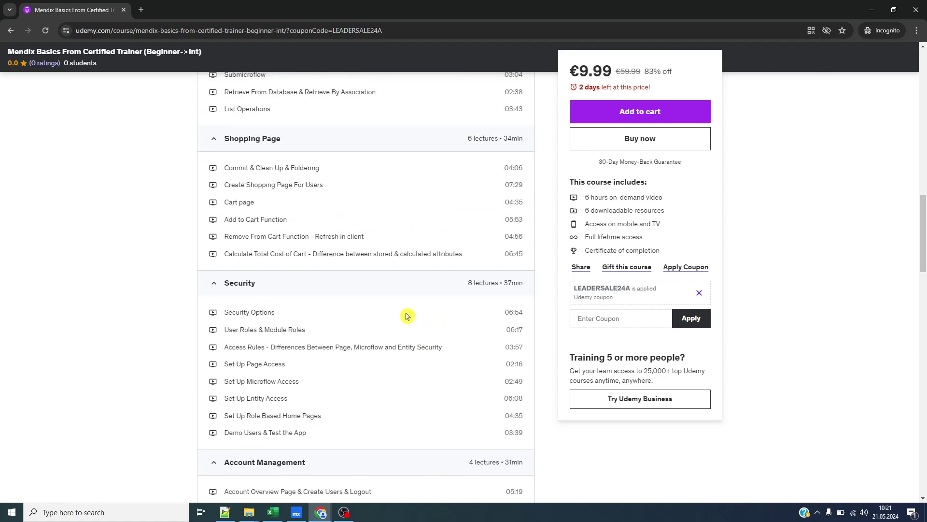
mouse_move(390, 316)
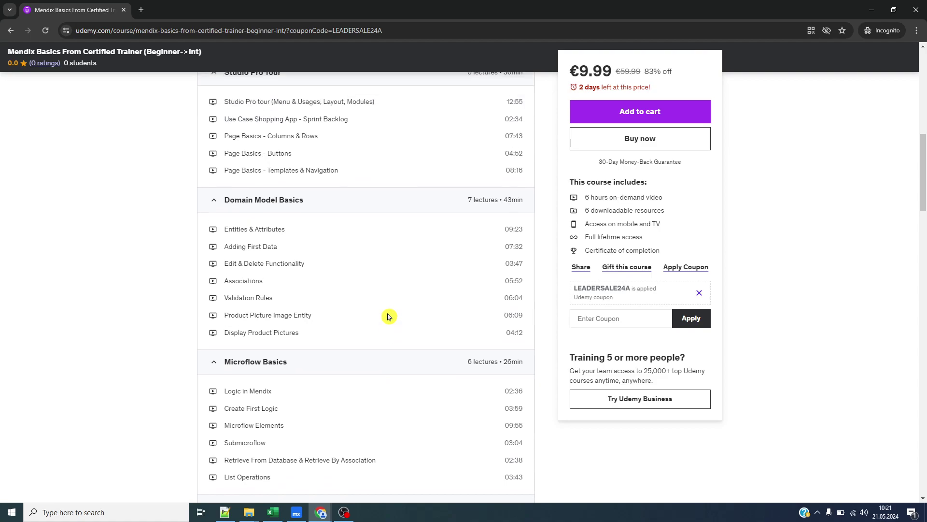
scroll("up", 3)
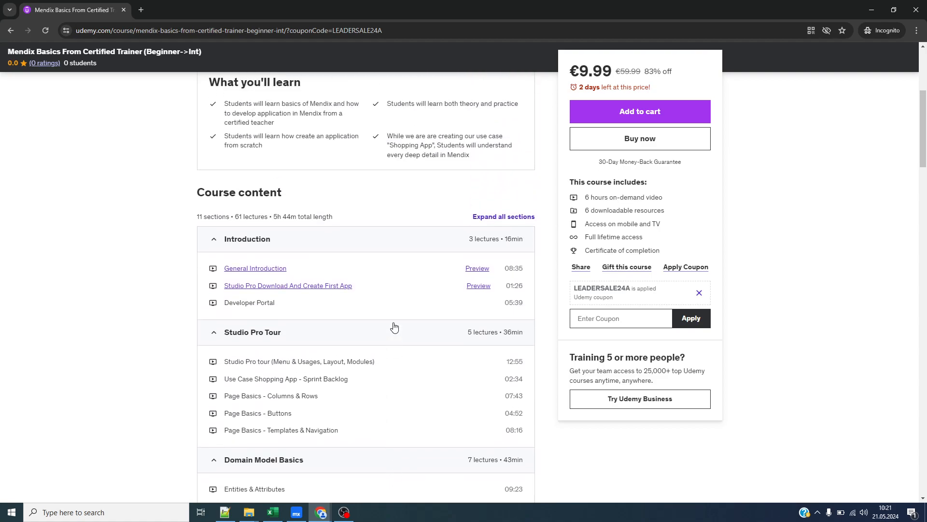
scroll("down", 3)
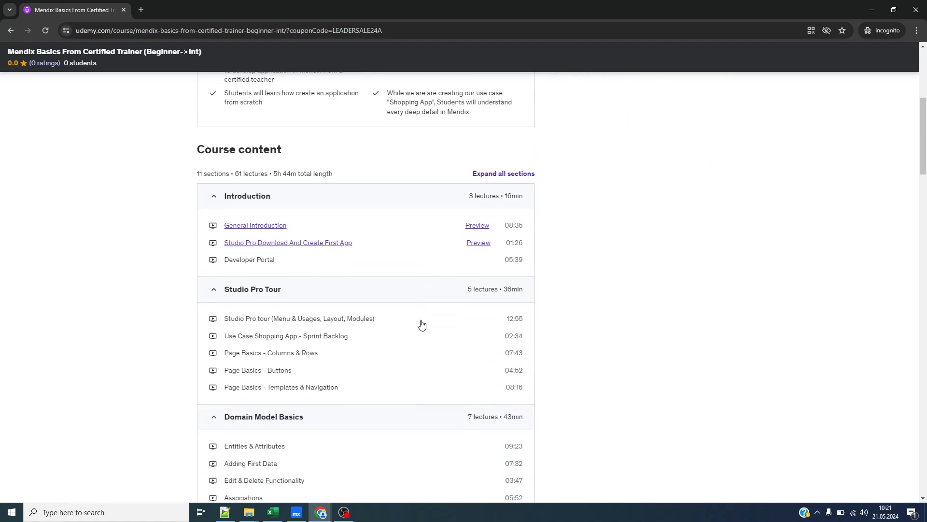